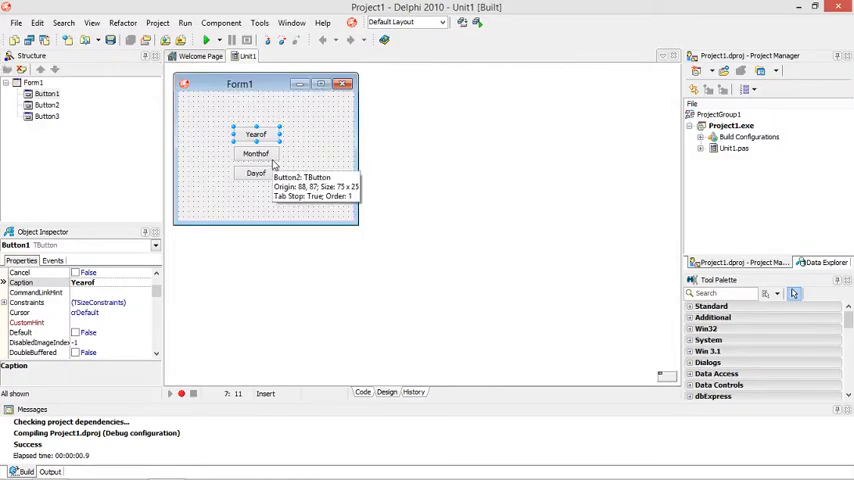
Step: Generate an empty Button1Click handler for the YearOf button on Form1
left_click(256, 172)
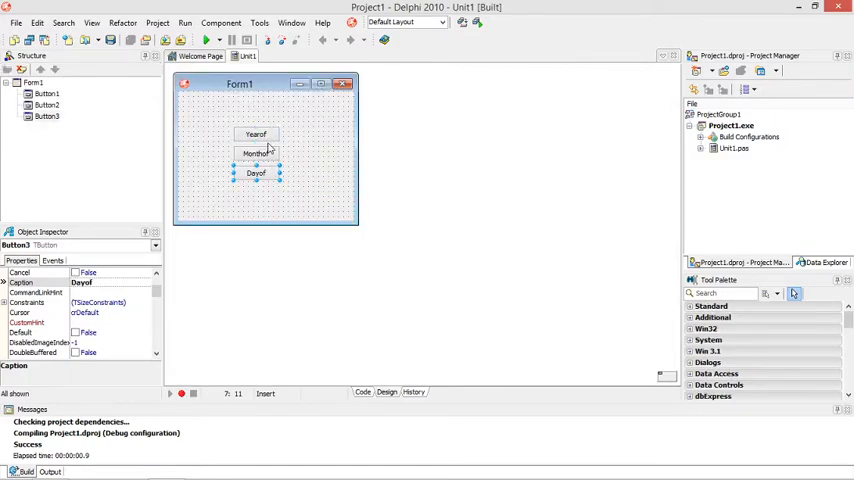
left_click(364, 392)
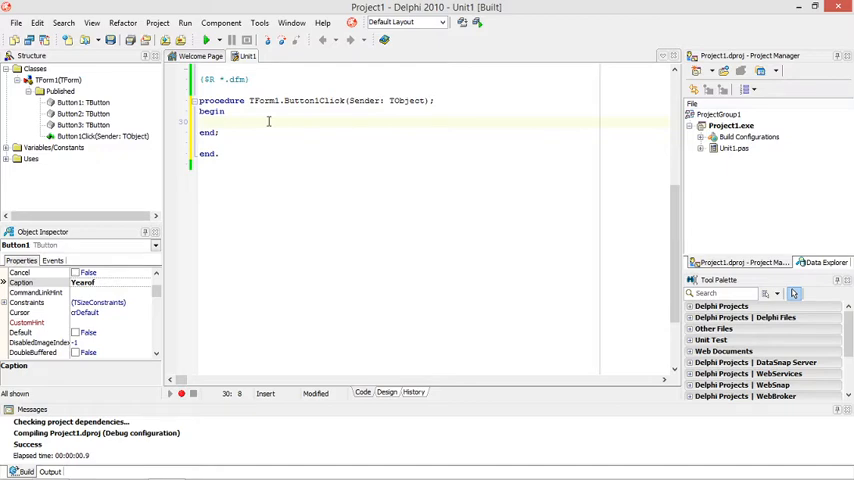
Step: Write showmessage(yearof(date)); inside Button1Click's begin…end block
type("year")
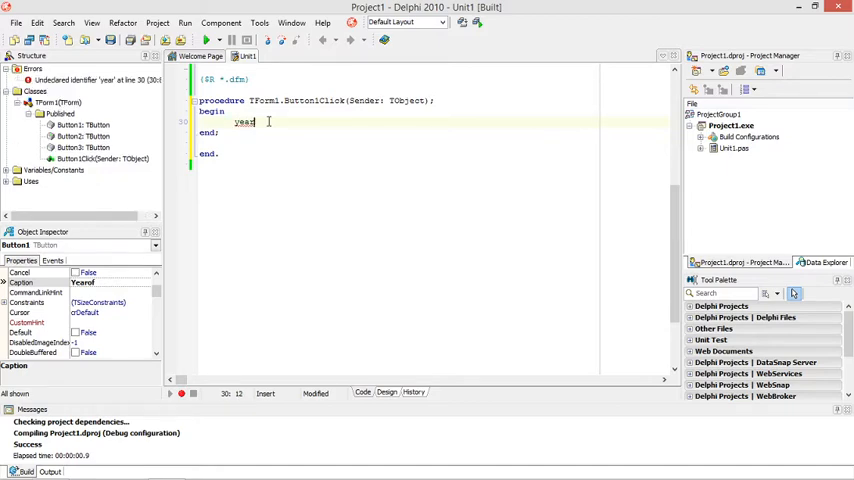
type("of(")
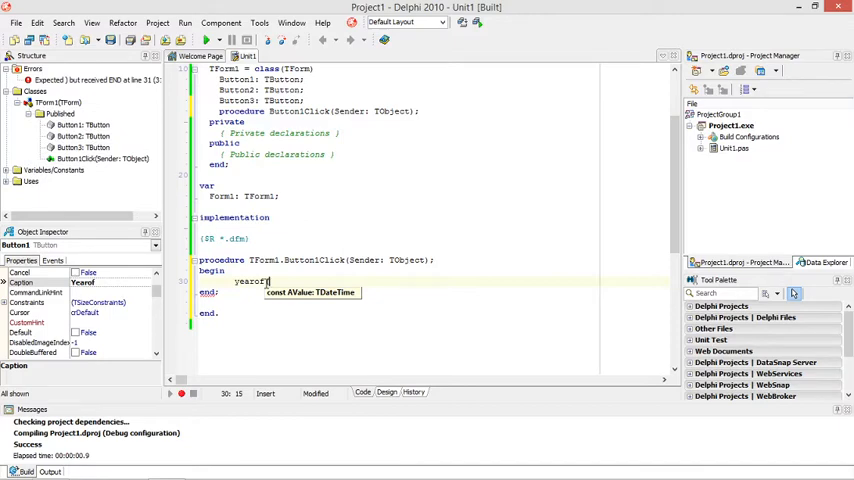
type("date")
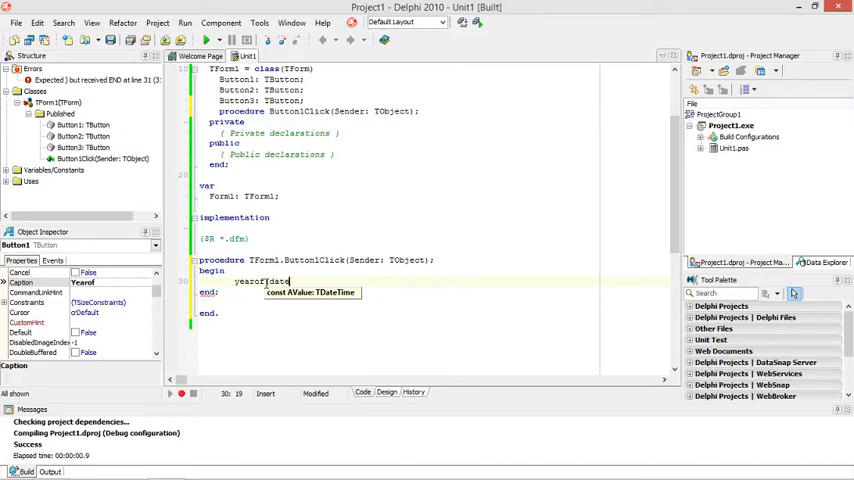
type(")")
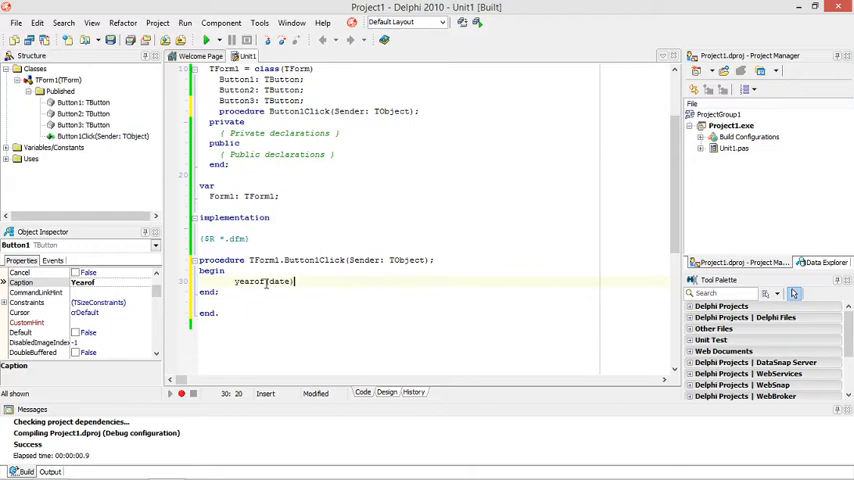
type(";")
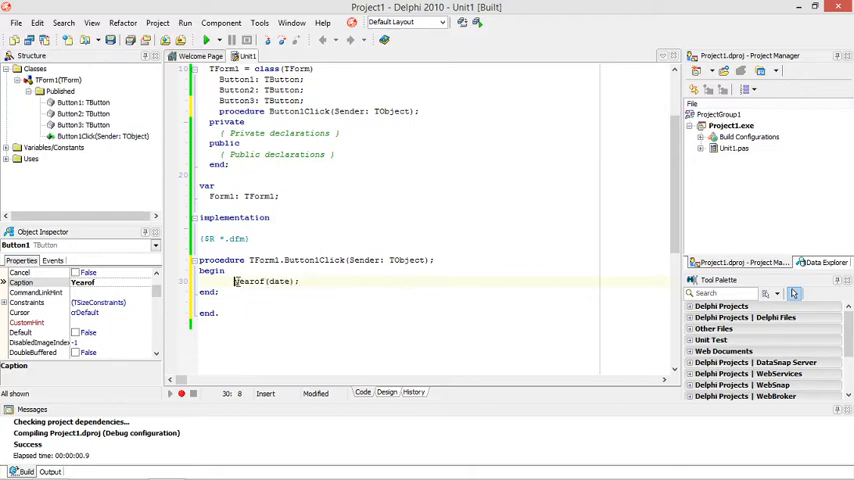
type("showmessage(")
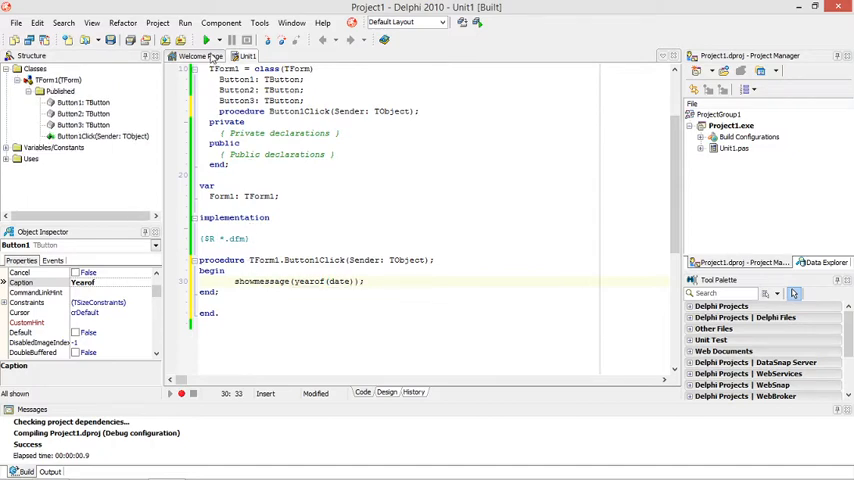
Step: Compile, hit a type mismatch, and wrap yearof(date) in intToStr to convert the year to text
left_click(208, 40)
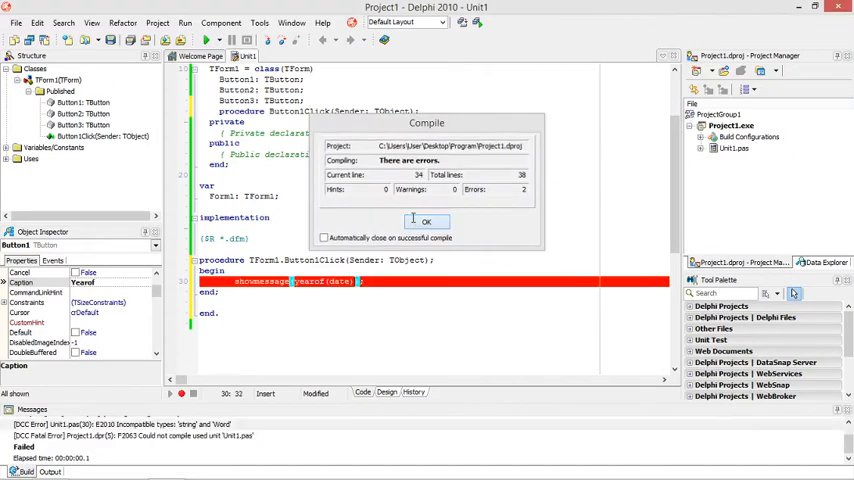
left_click(426, 220)
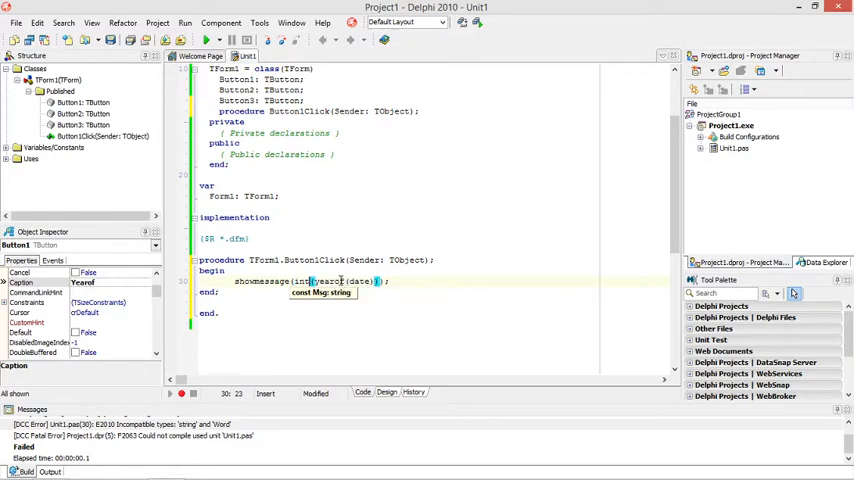
type("intToStr(")
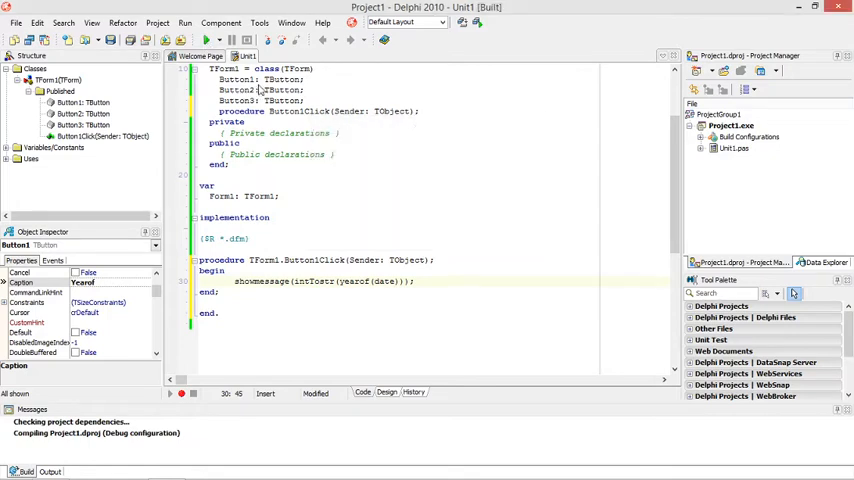
Step: Run the app and see the YearOf button report 2021 in a message box
left_click(206, 40)
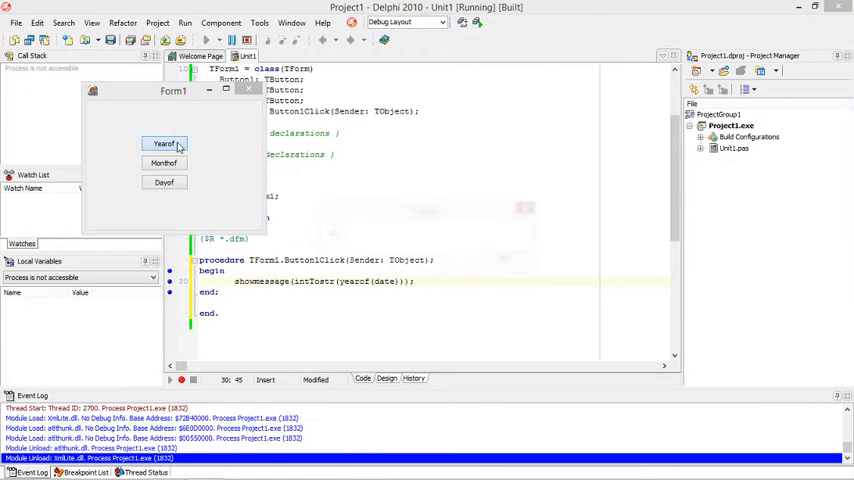
left_click(164, 144)
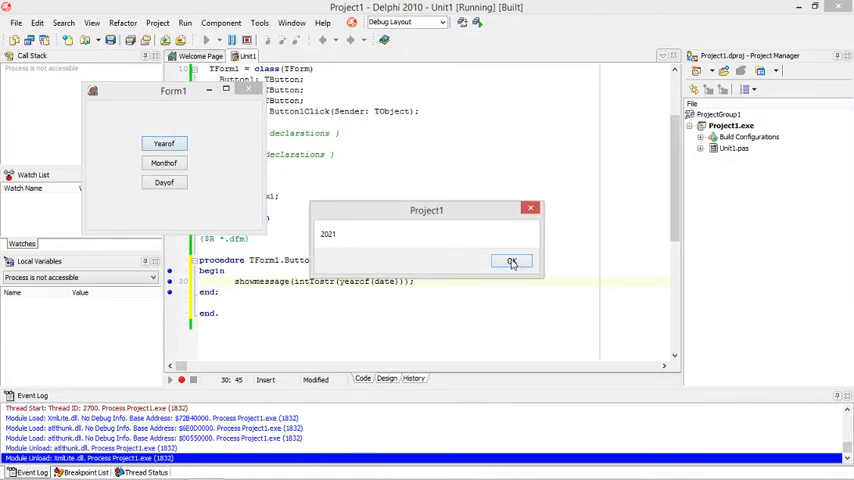
left_click(512, 260)
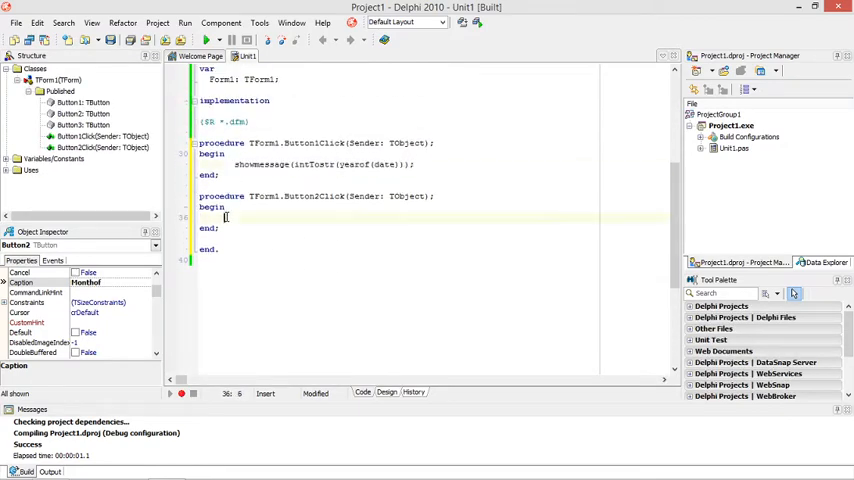
Step: Fill Button2Click with showmessage(inttostr(monthof(date))); by adapting the YearOf line
type("showmessage(intTostr(yearof(date)));")
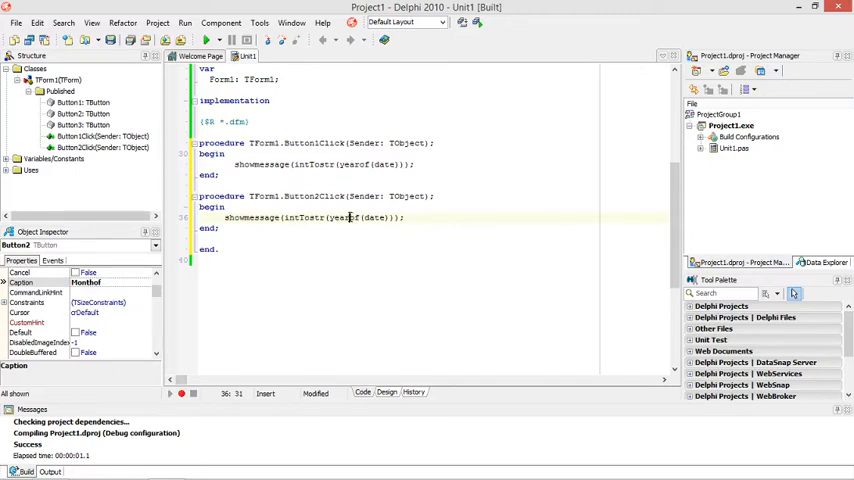
double_click(338, 216)
type("month")
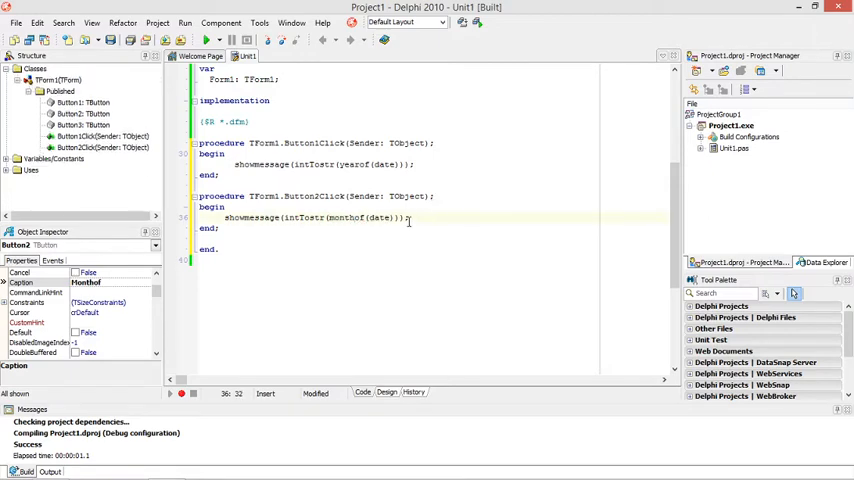
triple_click(316, 216)
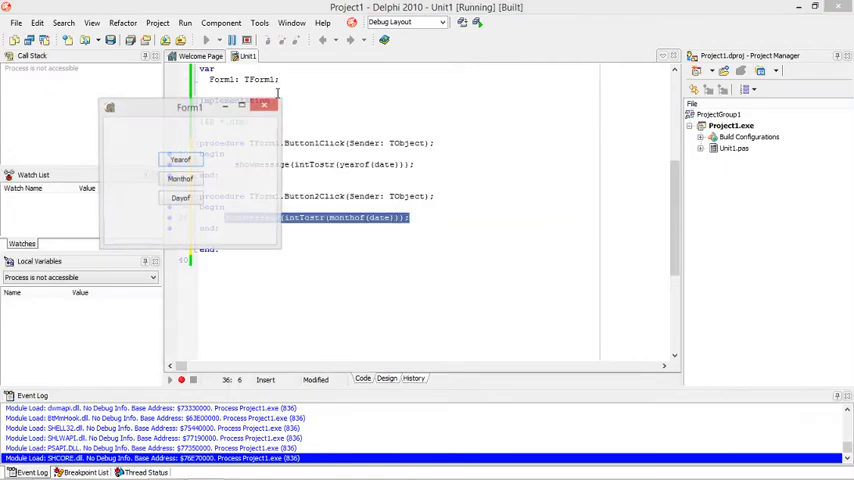
Step: Click MonthOf on the running form and dismiss the month-number message
left_click(180, 180)
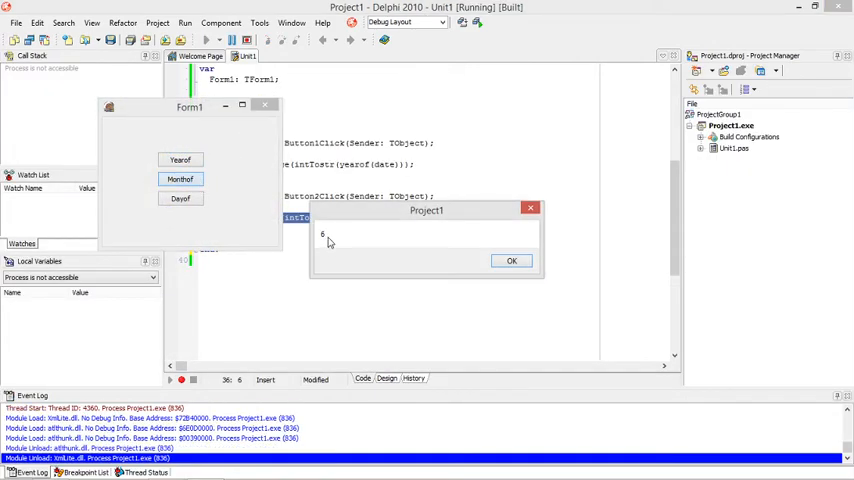
left_click(512, 260)
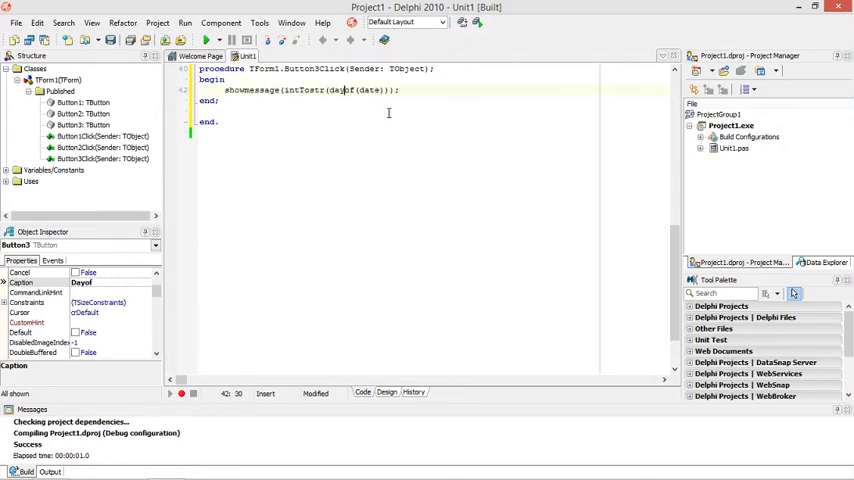
Step: Run the app again and confirm YearOf still shows 2021
left_click(204, 40)
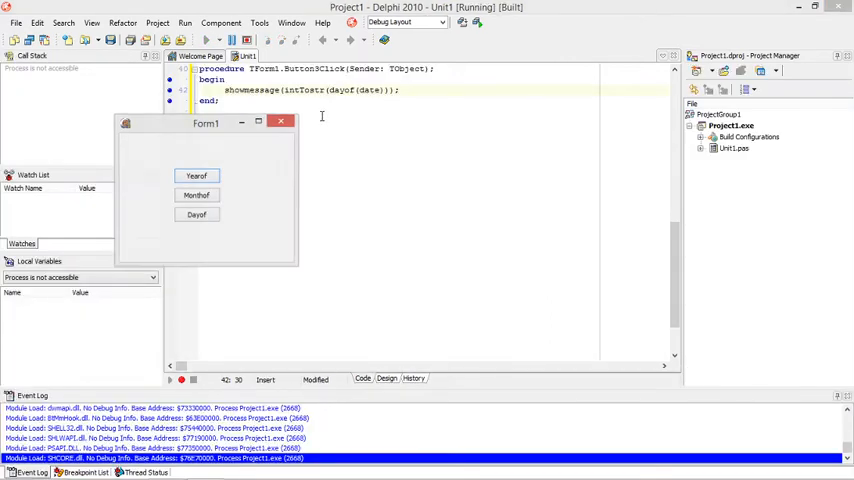
left_click(196, 176)
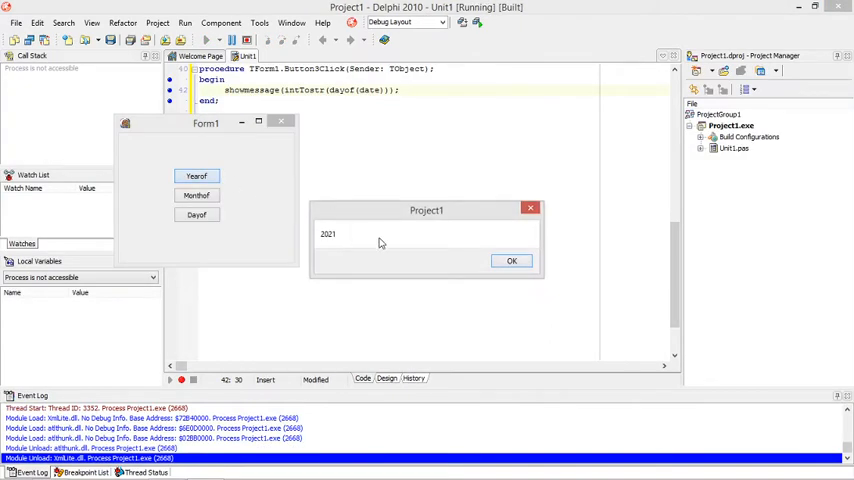
left_click(512, 260)
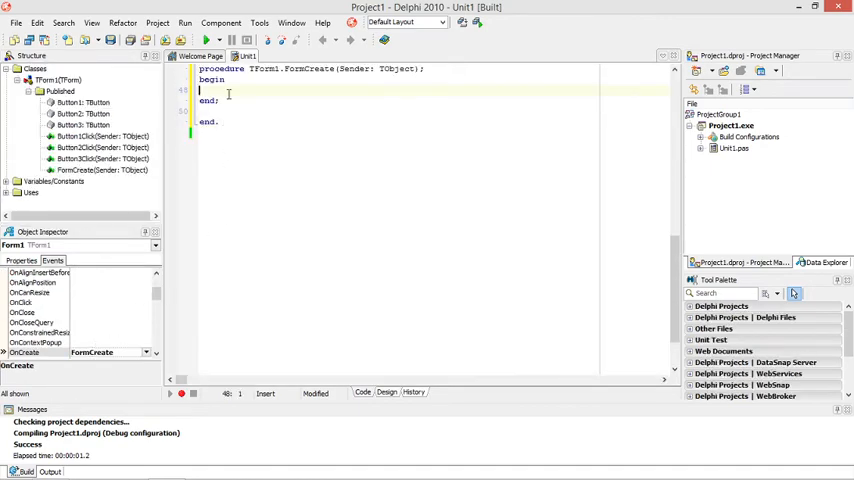
Step: Set Form1.Caption:=dateTostr(date); in the FormCreate handler
type("Form1.Caption:=dateTostr(date);")
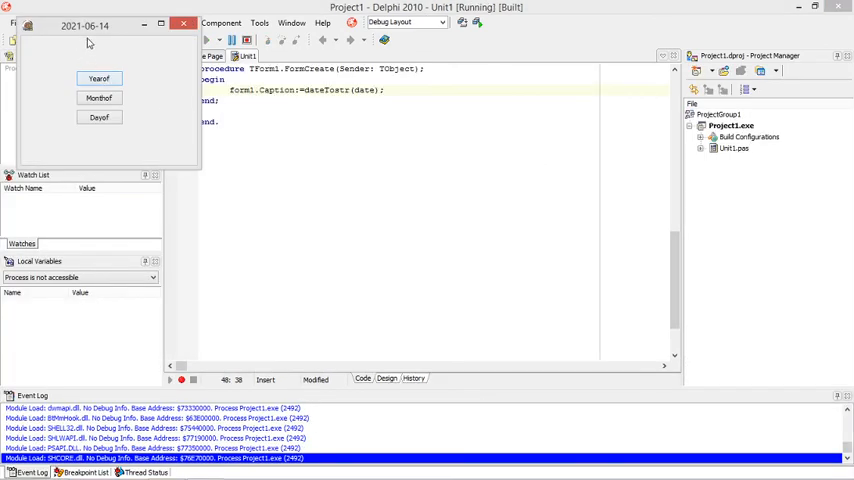
Step: On the date-captioned form, check YearOf shows 2021 and DayOf shows 14, closing each message
left_click(100, 78)
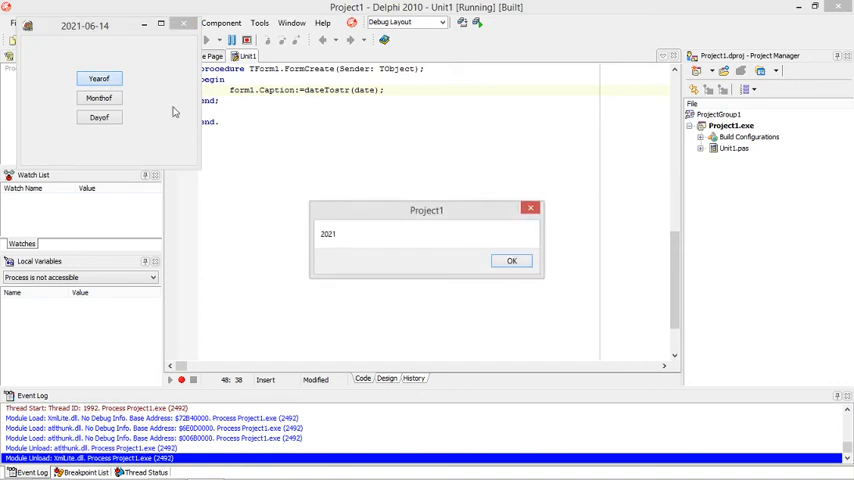
mouse_move(484, 248)
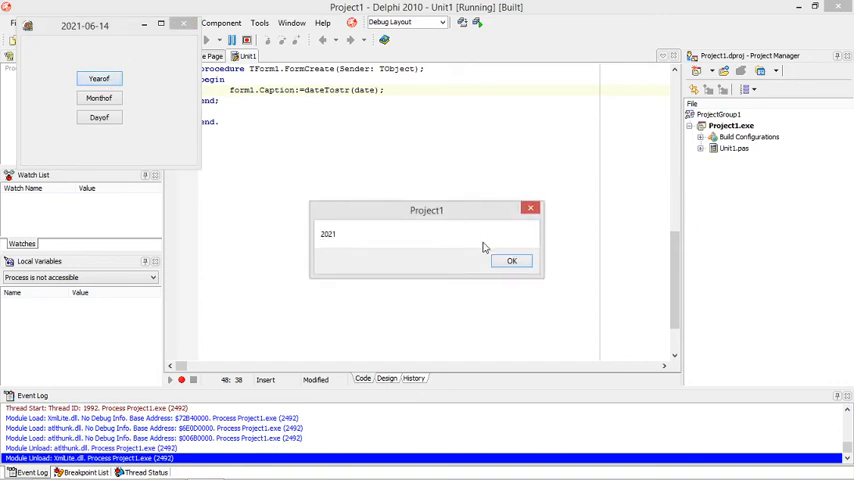
left_click(98, 98)
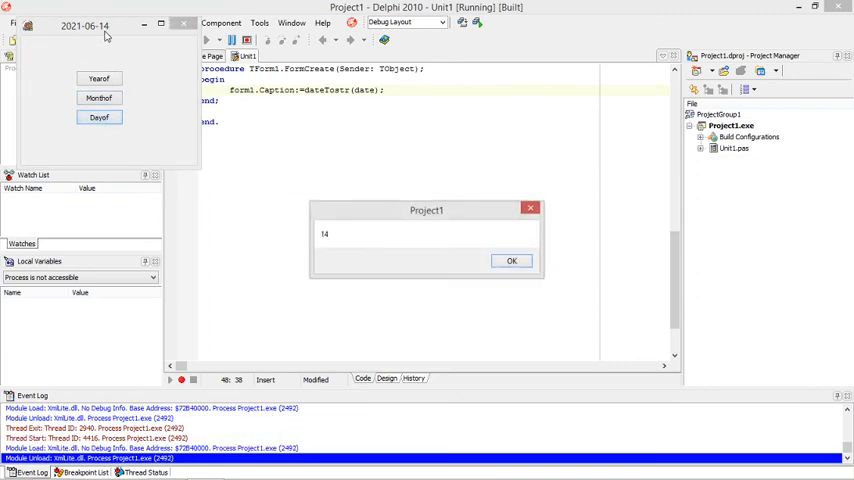
left_click(512, 260)
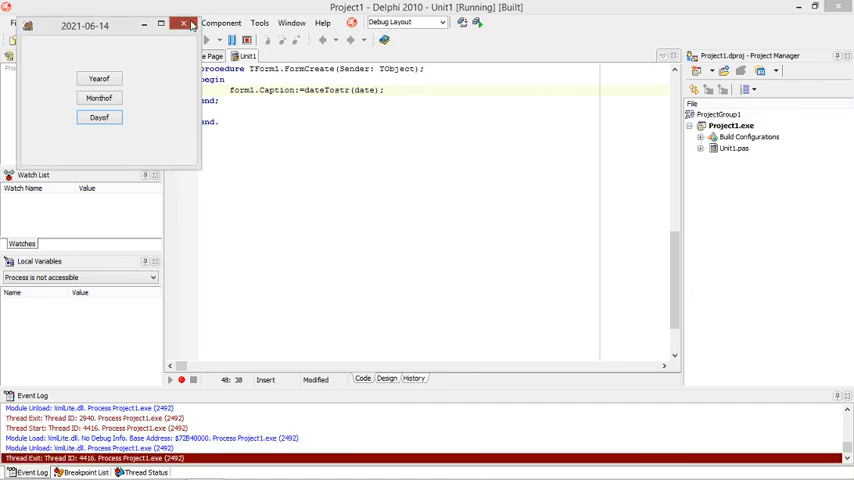